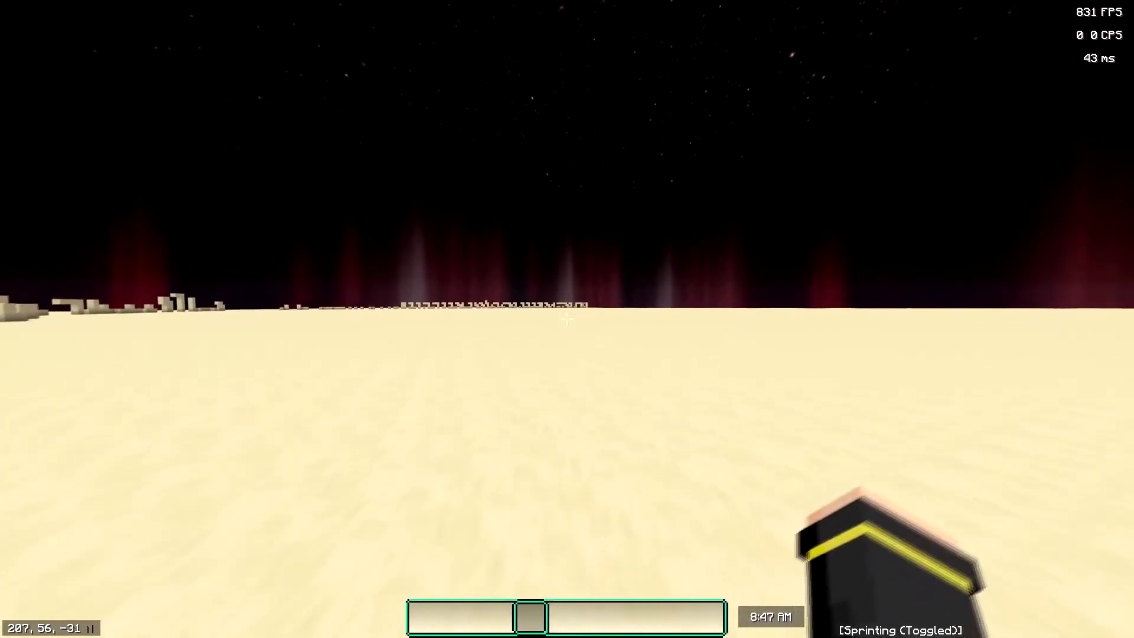
- Reach the Lunar Client settings from the in-game escape menu
{"action": "key", "text": "escape"}
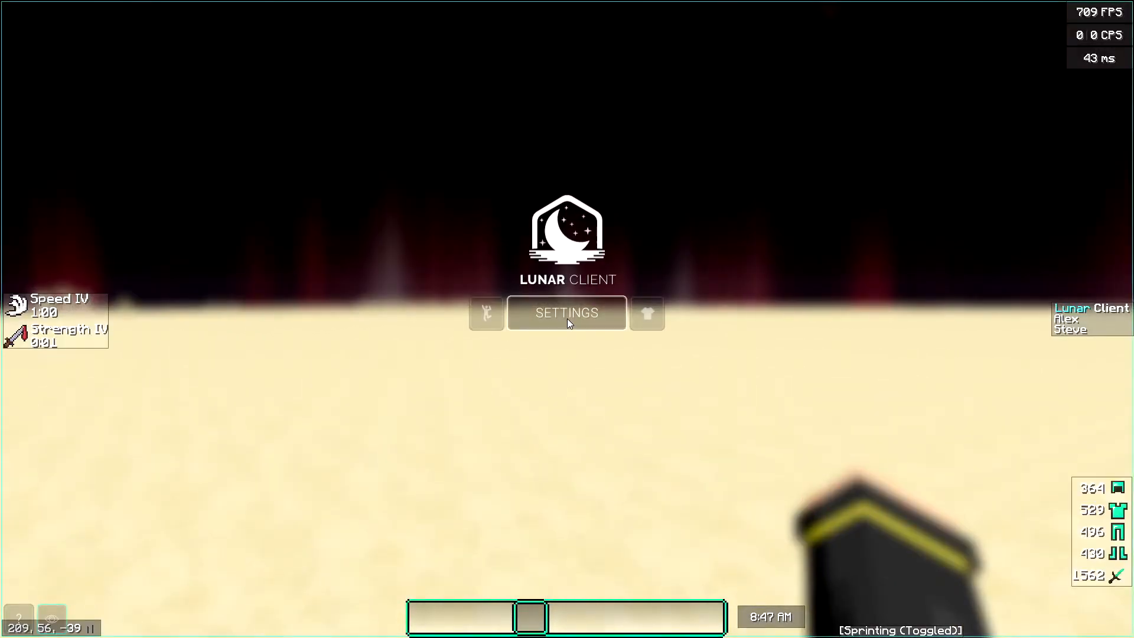
{"action": "left_click", "coordinate": [566, 312]}
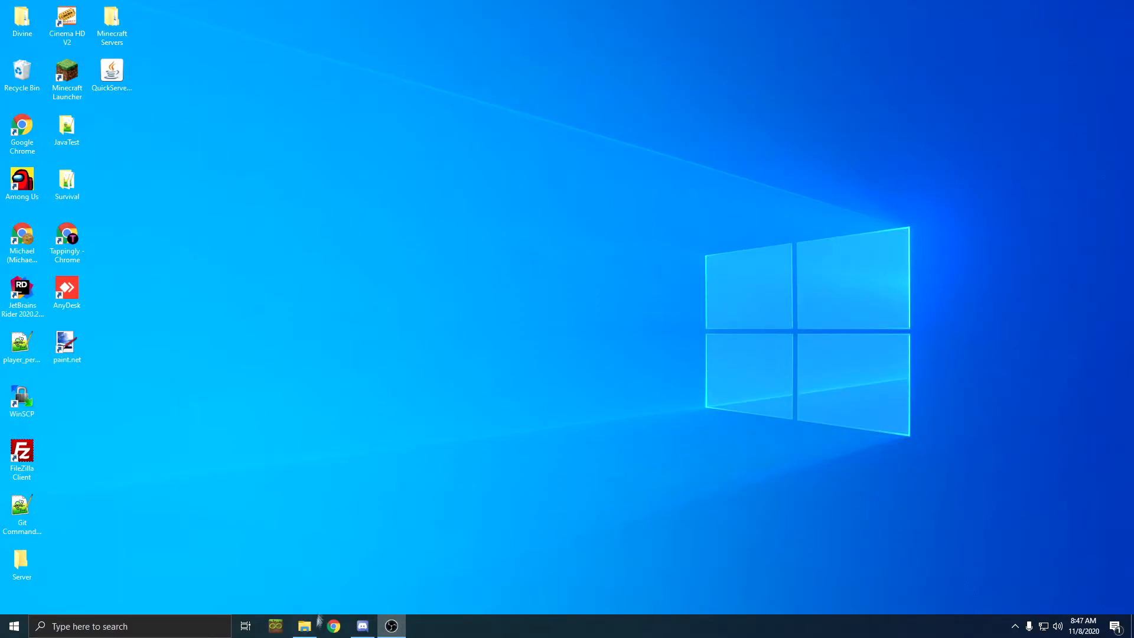
- Bring the Lunarclient settings\game folder window to the front from the taskbar
{"action": "left_click", "coordinate": [303, 626]}
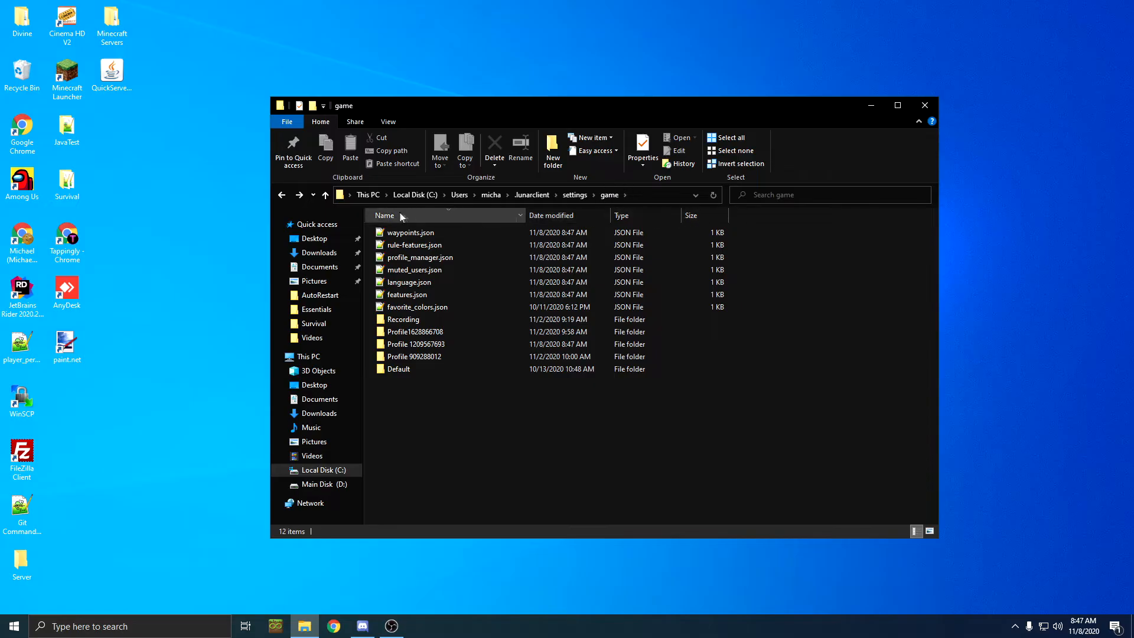
{"action": "left_click", "coordinate": [384, 215]}
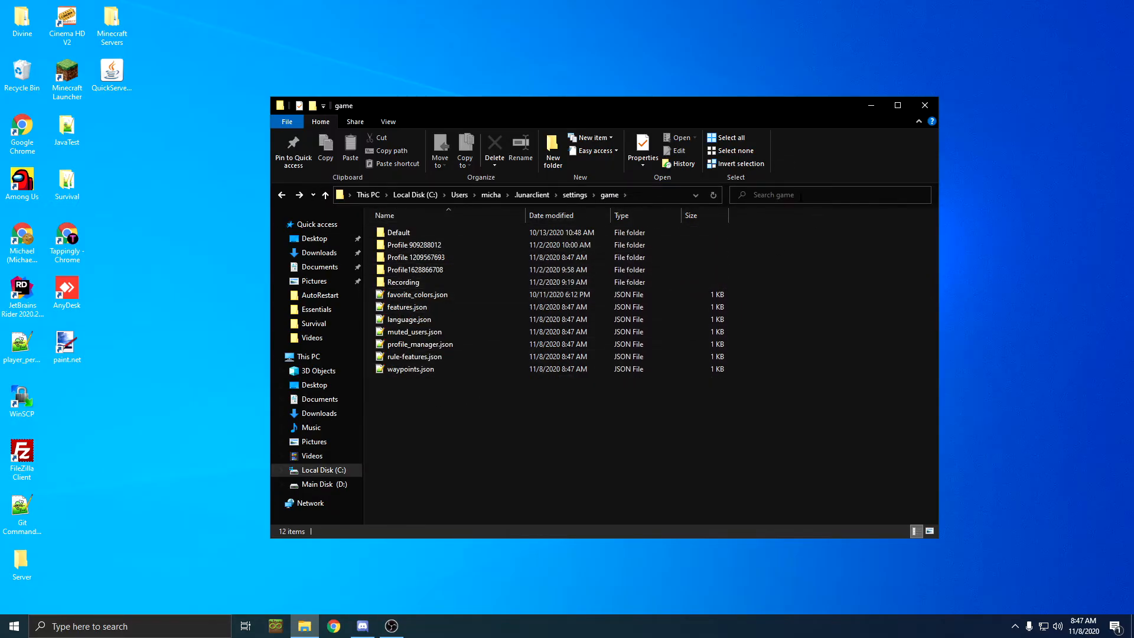
{"action": "type", "text": "1209567693"}
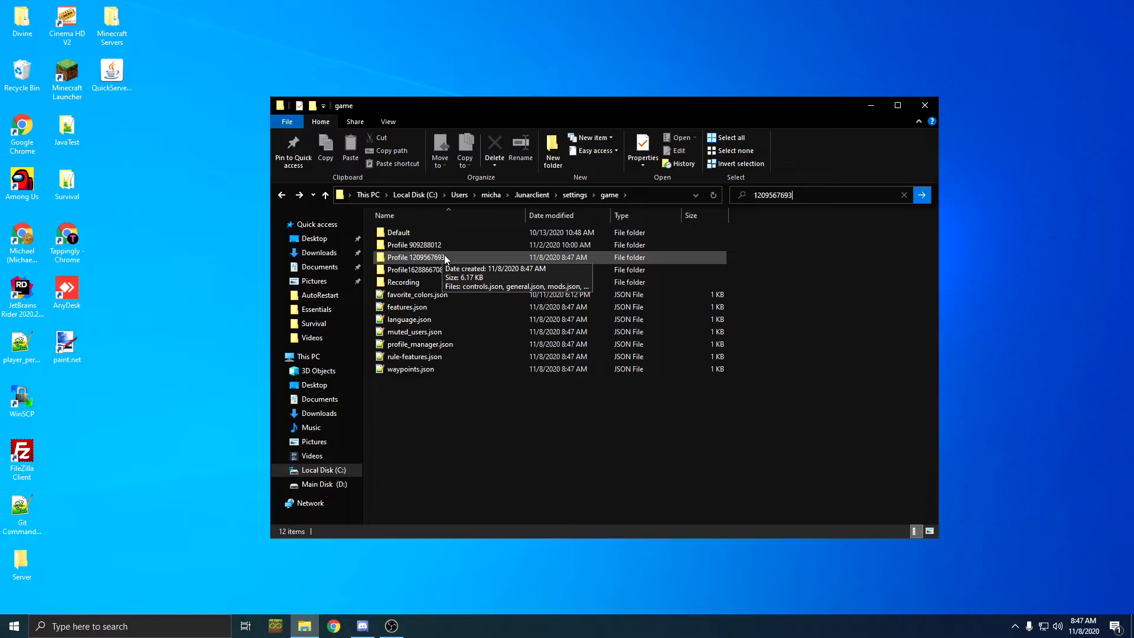
{"action": "double_click", "coordinate": [416, 257]}
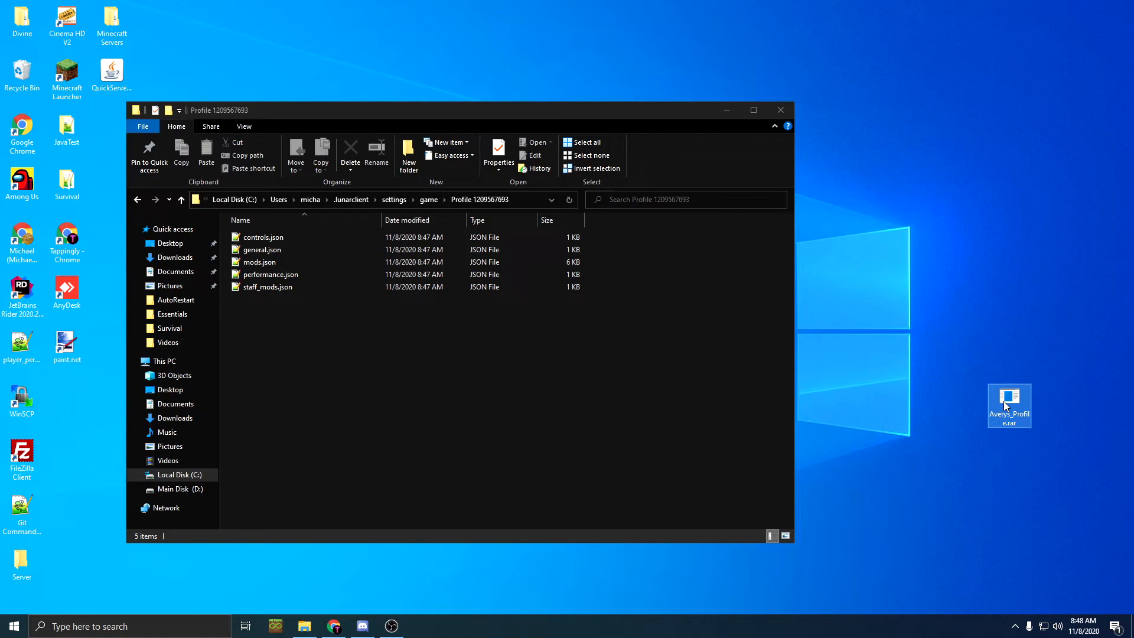
- Extract the Averys_Profile archive with 7-Zip Extract Here so its JSON files replace the profile's, then hide Explorer
{"action": "right_click", "coordinate": [1009, 405]}
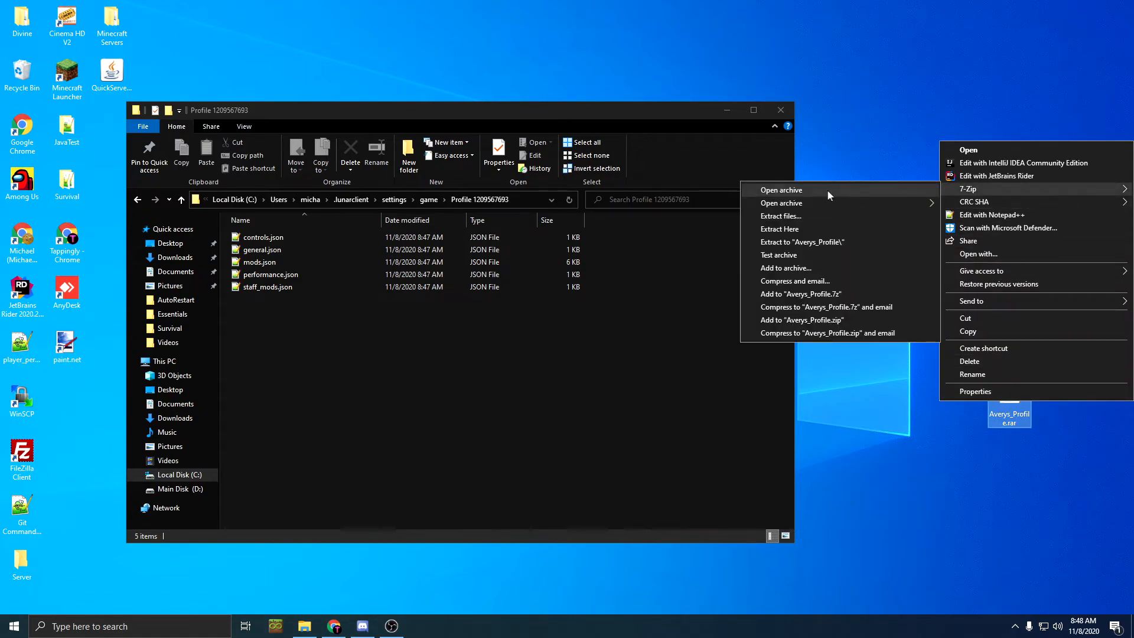
{"action": "left_click", "coordinate": [781, 189]}
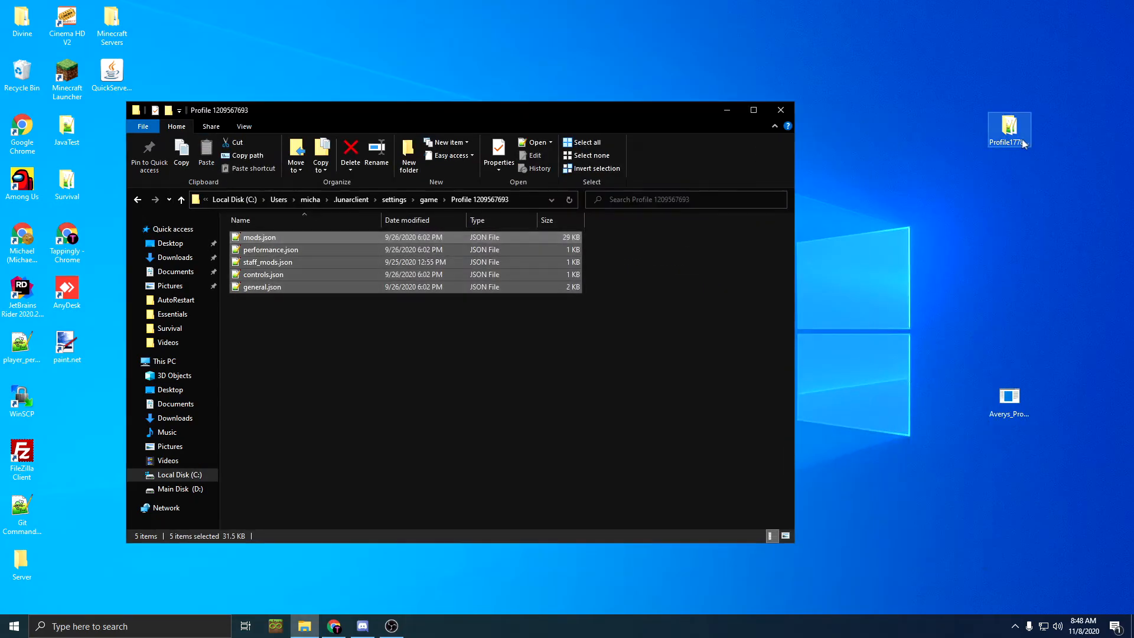
{"action": "left_click", "coordinate": [780, 110]}
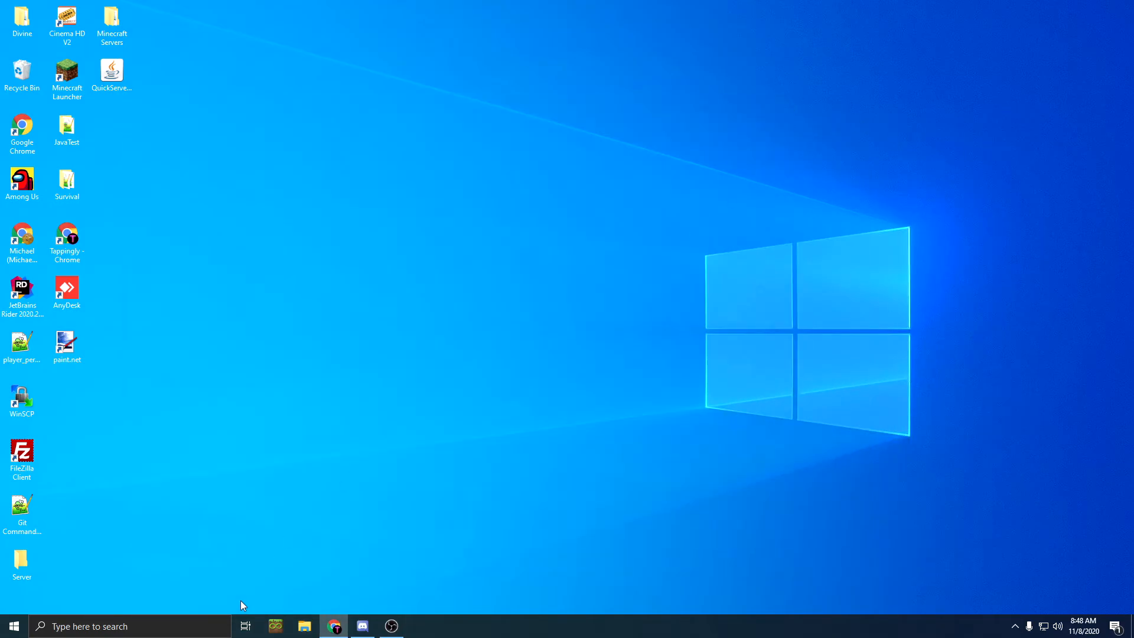